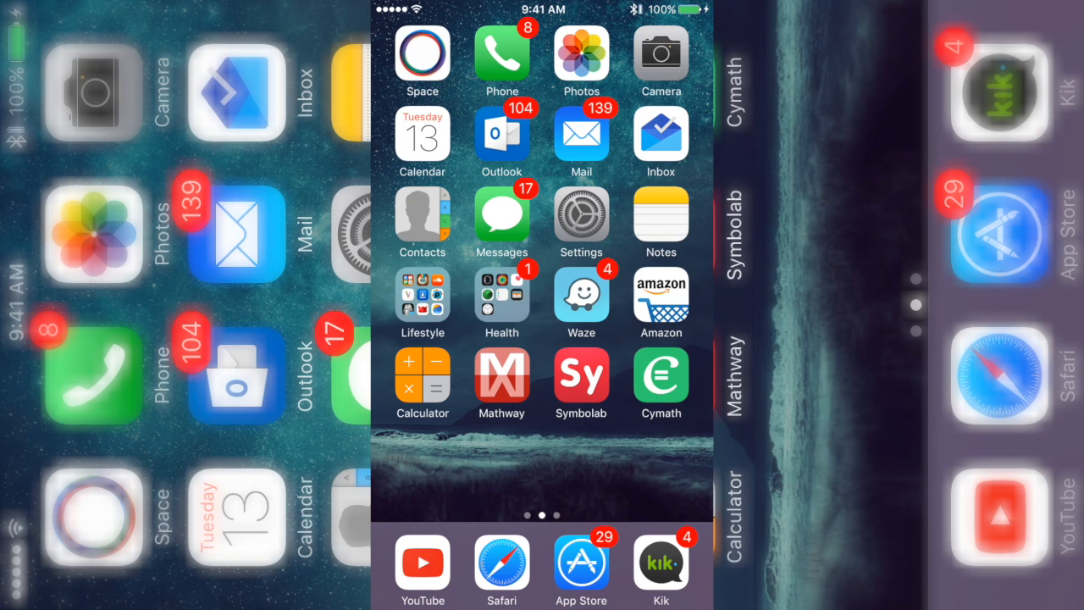
Browse an app's library of downloaded song files, then open the Lifestyle folder holding Mercury
left_click(421, 294)
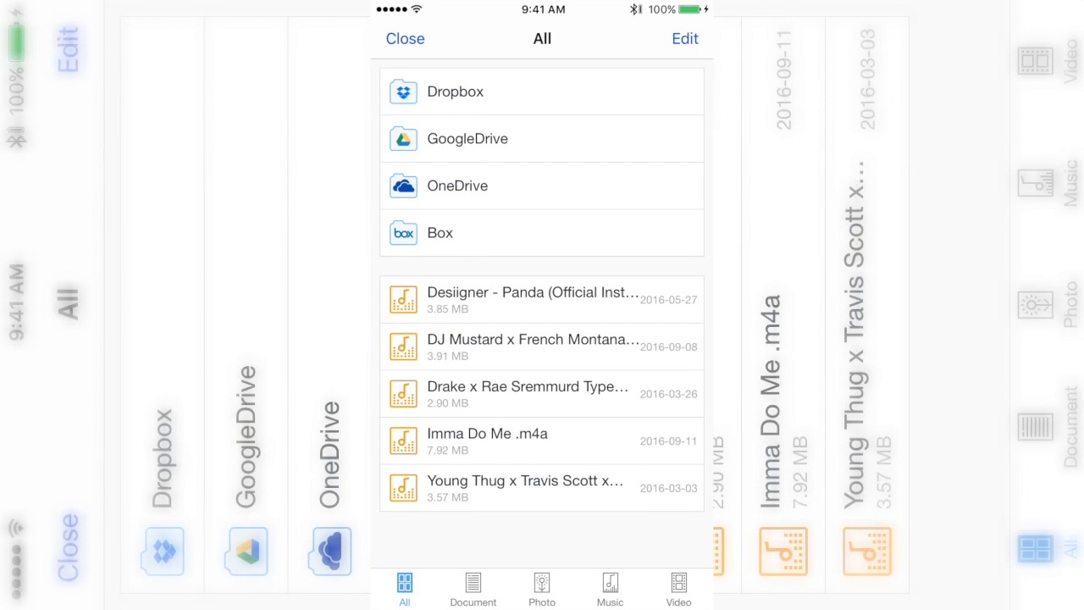
left_click(405, 37)
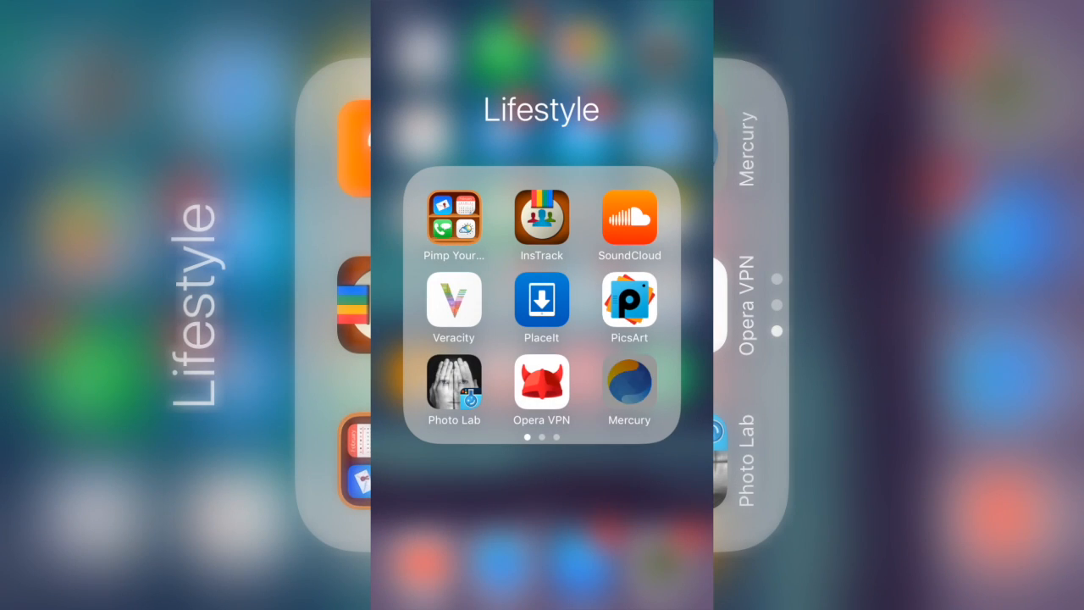
left_click(610, 365)
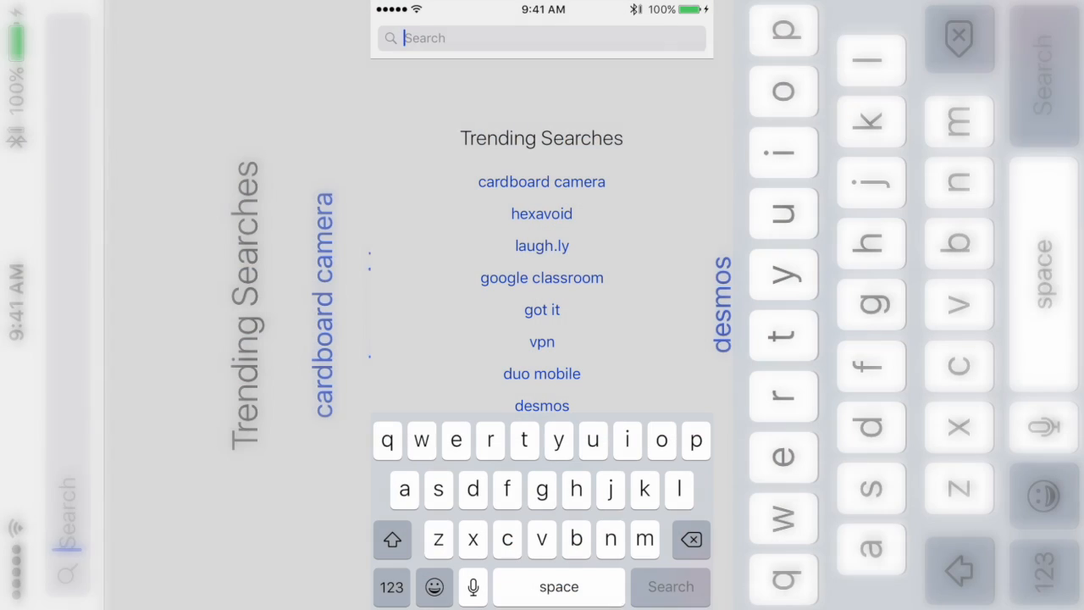
Search the App Store for 'mercury web browser' and start getting Mercury Web Browser
type("ercu")
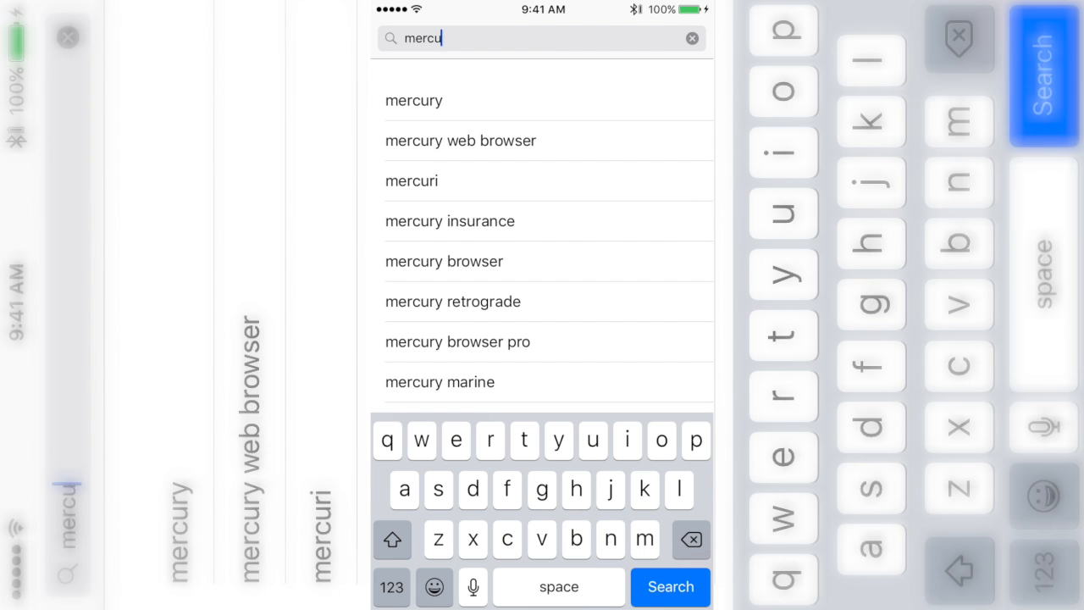
left_click(461, 141)
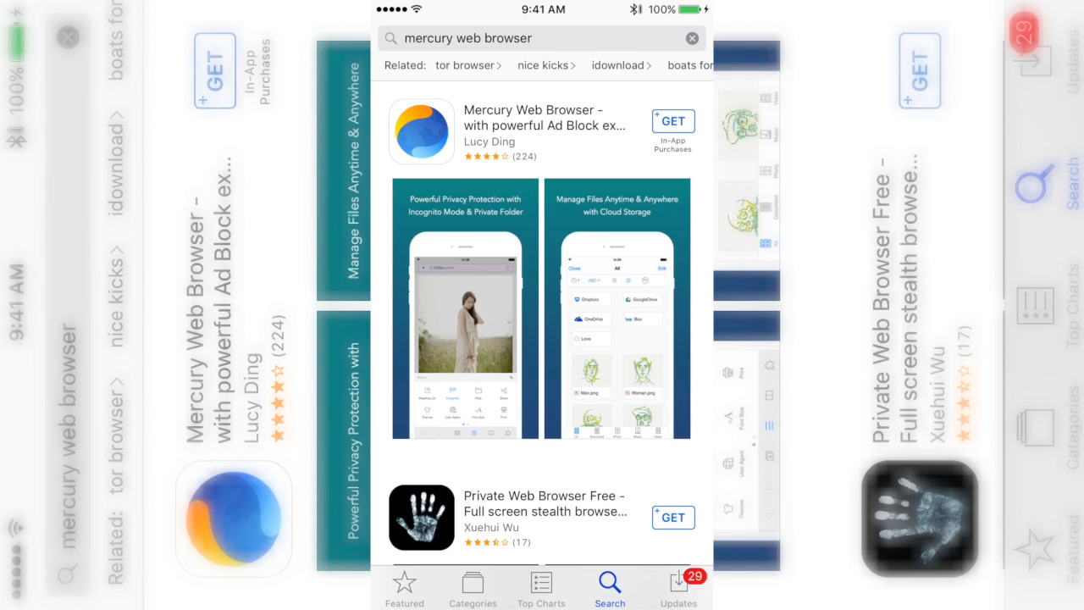
left_click(673, 120)
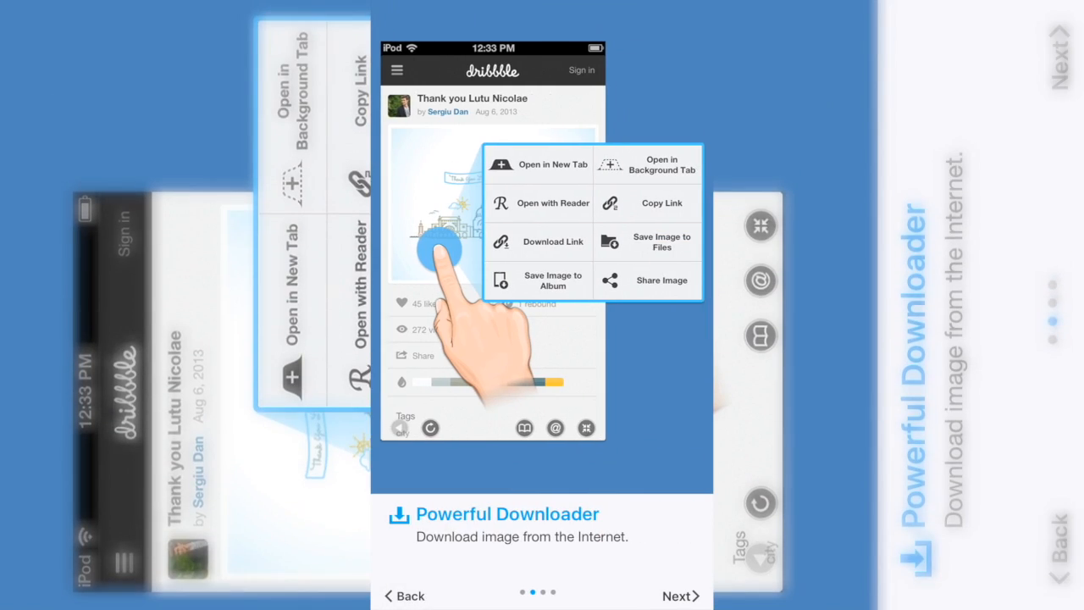
Skip Mercury's welcome introduction and close the Files panel
left_click(681, 595)
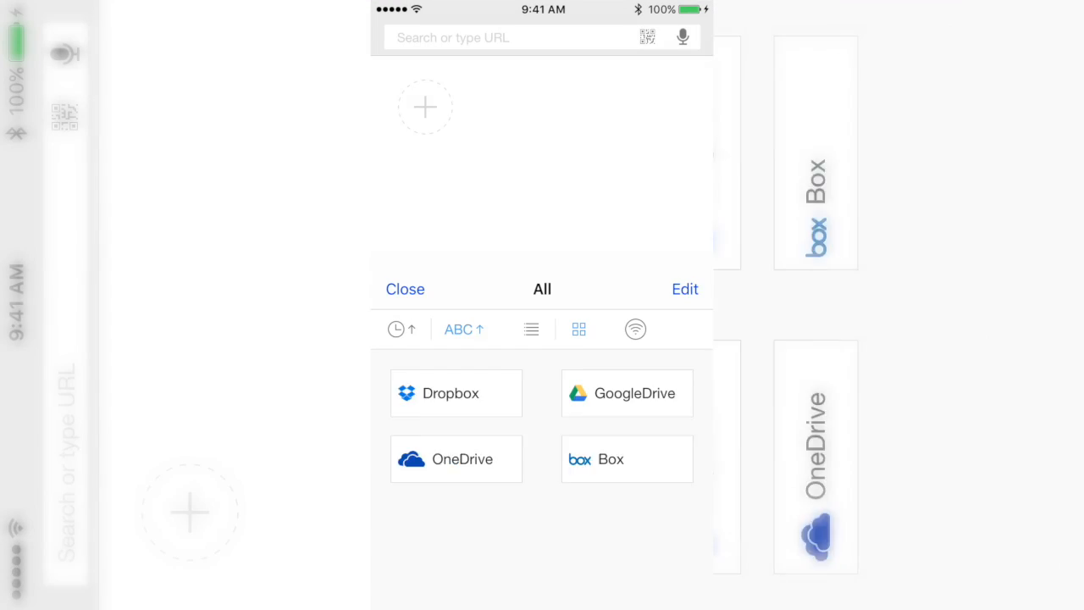
left_click(542, 589)
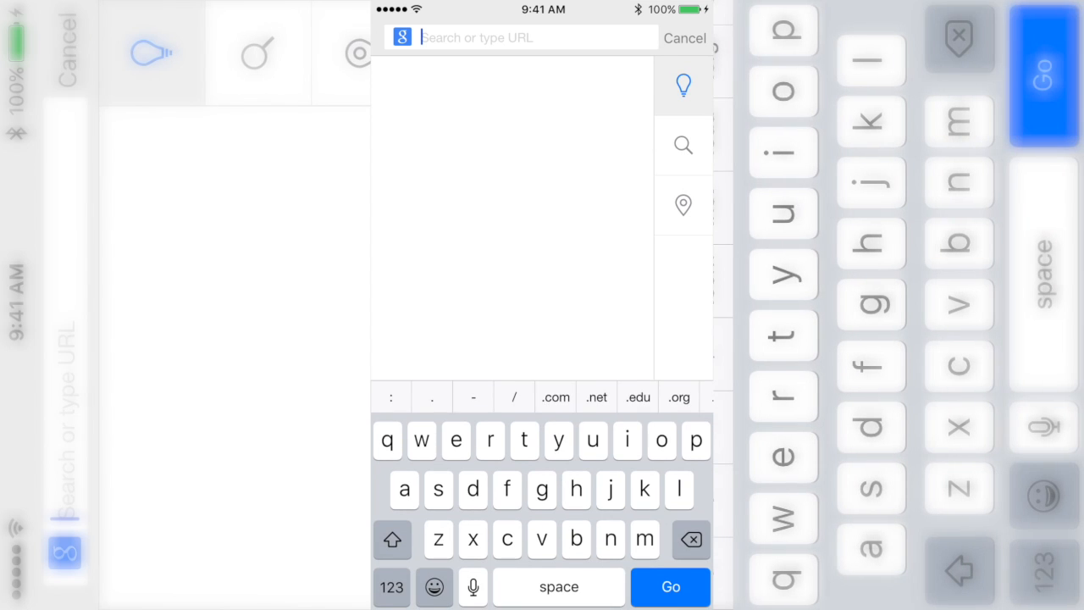
Search Google for 'youtube to mp3' and open a new blank tab
type("youtu")
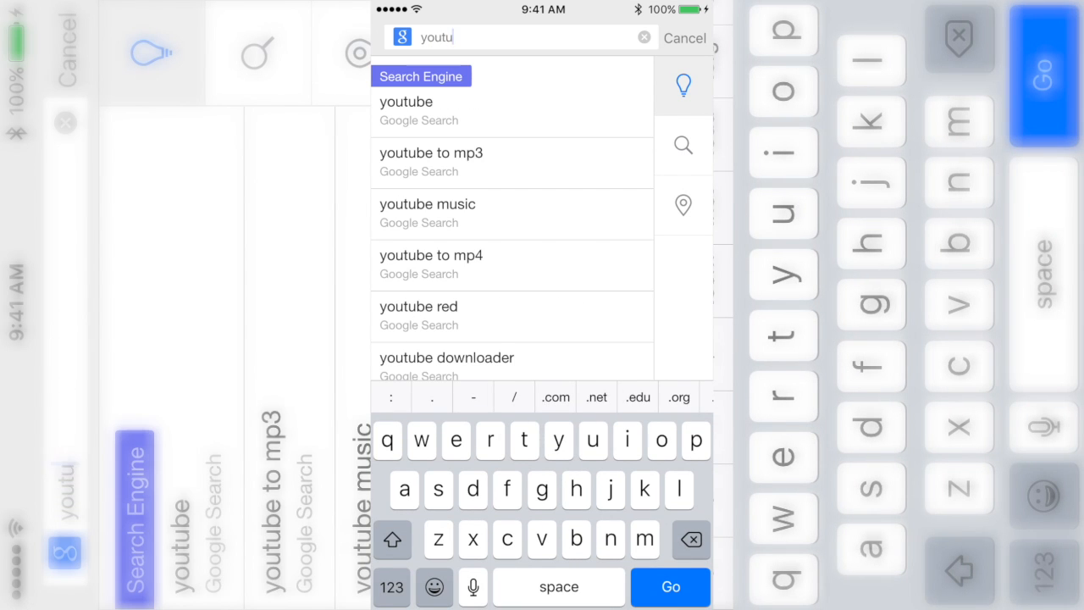
left_click(431, 153)
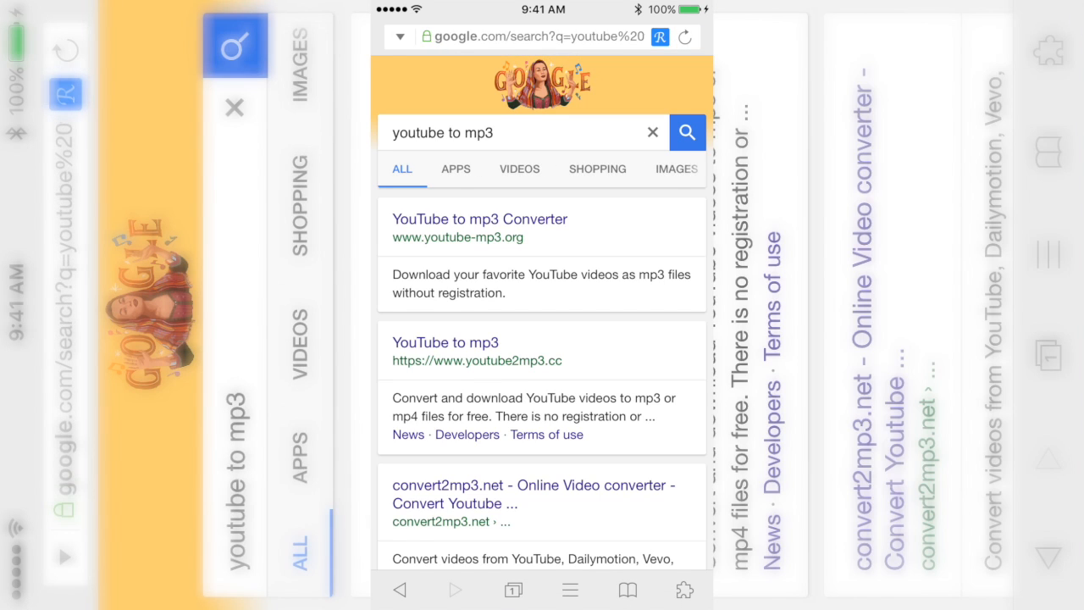
left_click(480, 219)
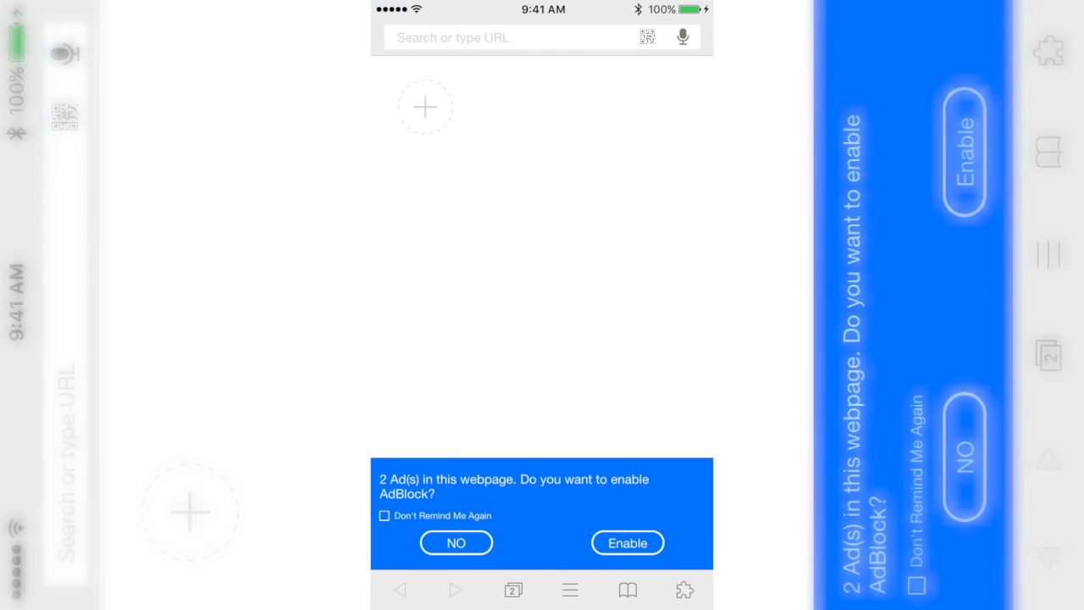
Enter youtube-mp3.org/ in the address bar and start searching youtube.com for 'No co'pyright sounds
left_click(508, 38)
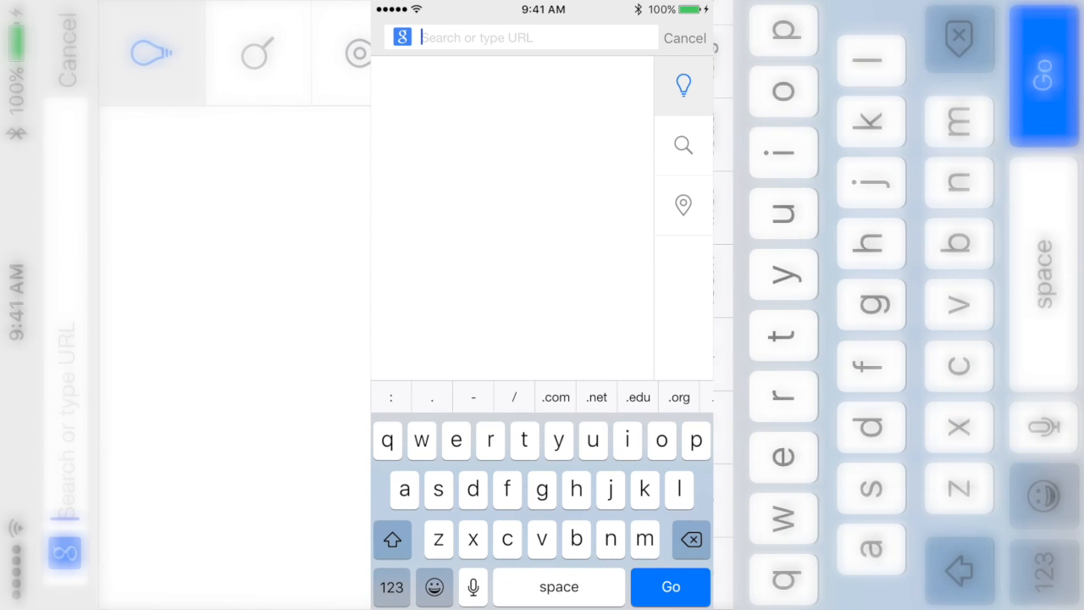
type("youtube-mp3.org/")
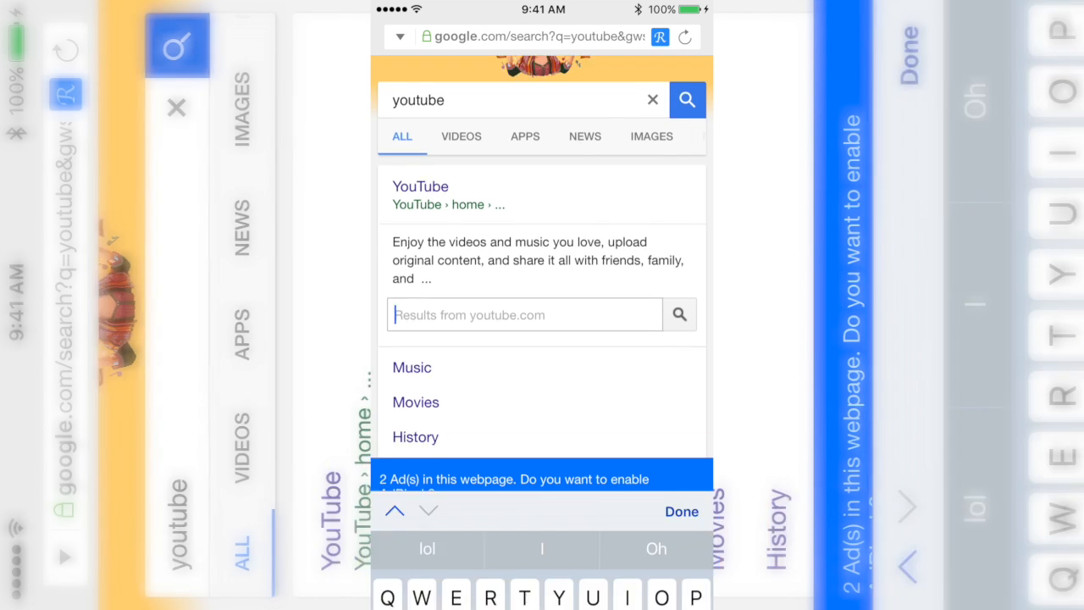
type("No copyright sounds site:youtube.com")
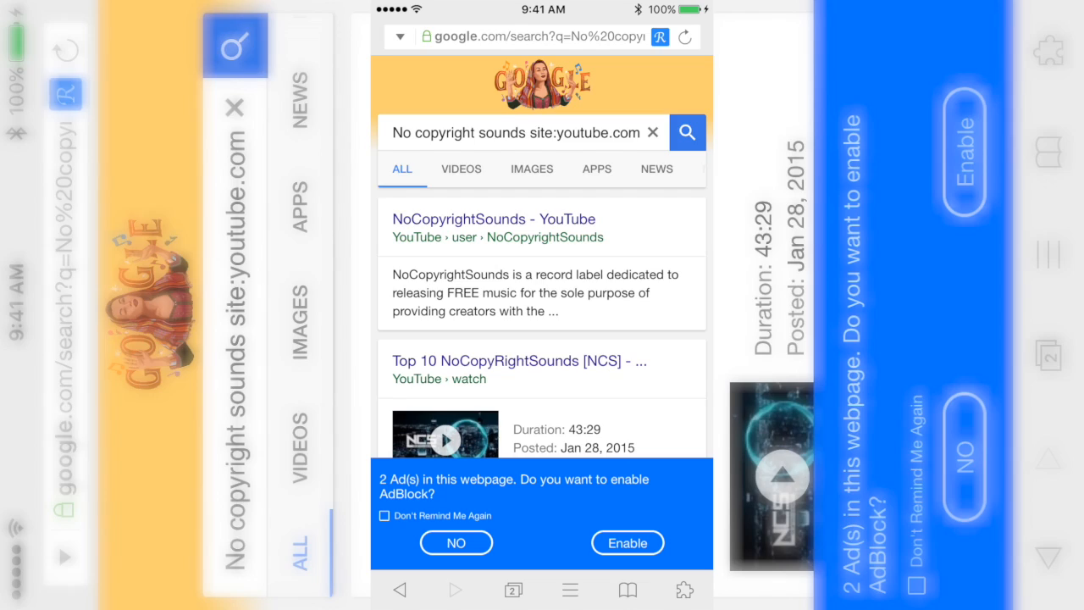
Open the JJD - Adventure [NCS Release] video from NoCopyrightSounds and select its URL to copy
left_click(492, 219)
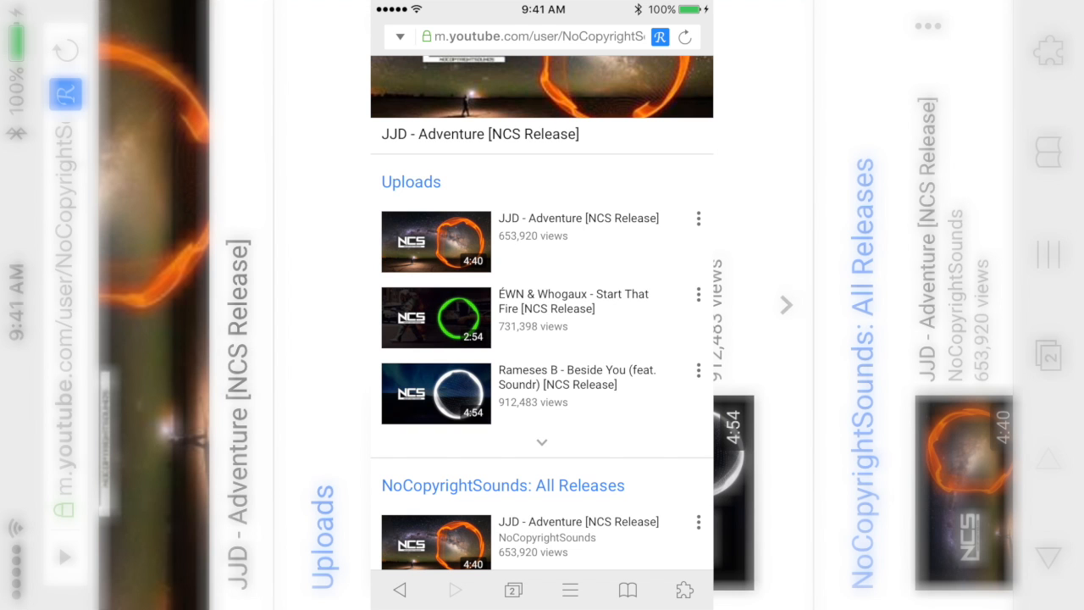
left_click(435, 240)
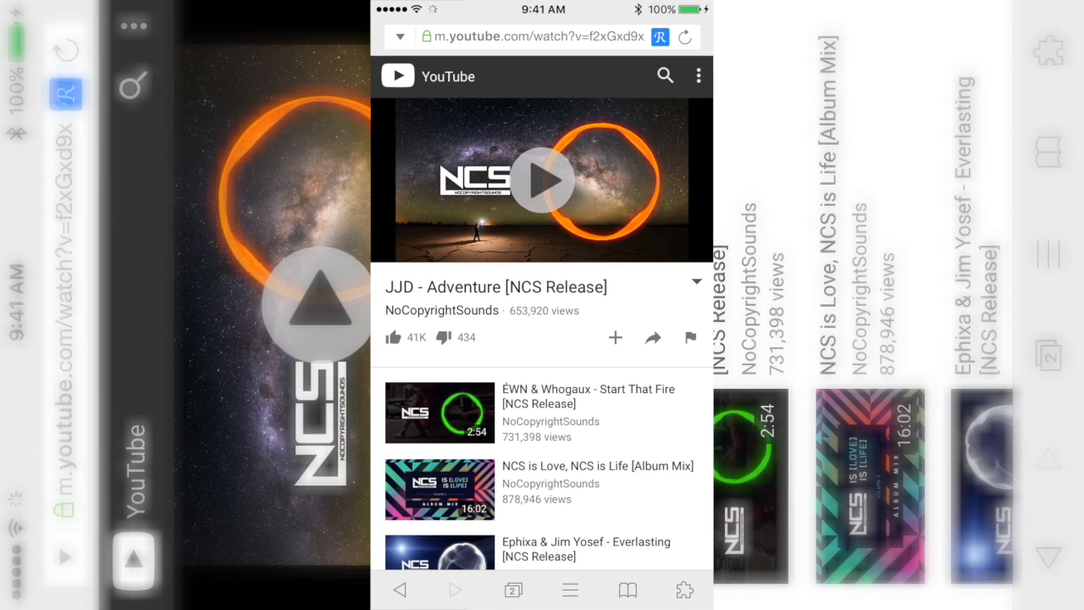
left_click(543, 37)
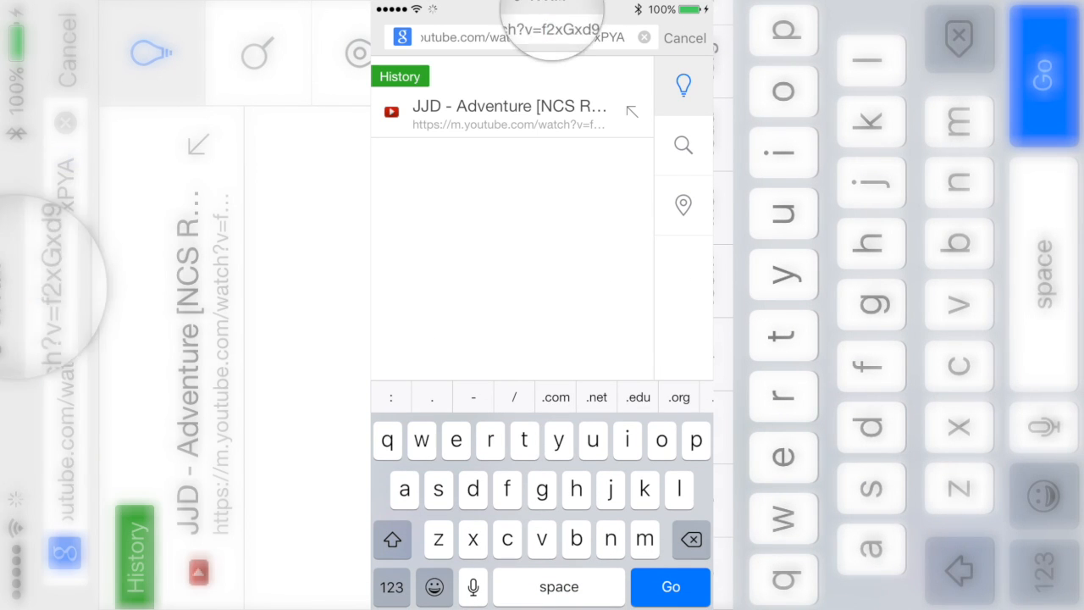
double_click(525, 37)
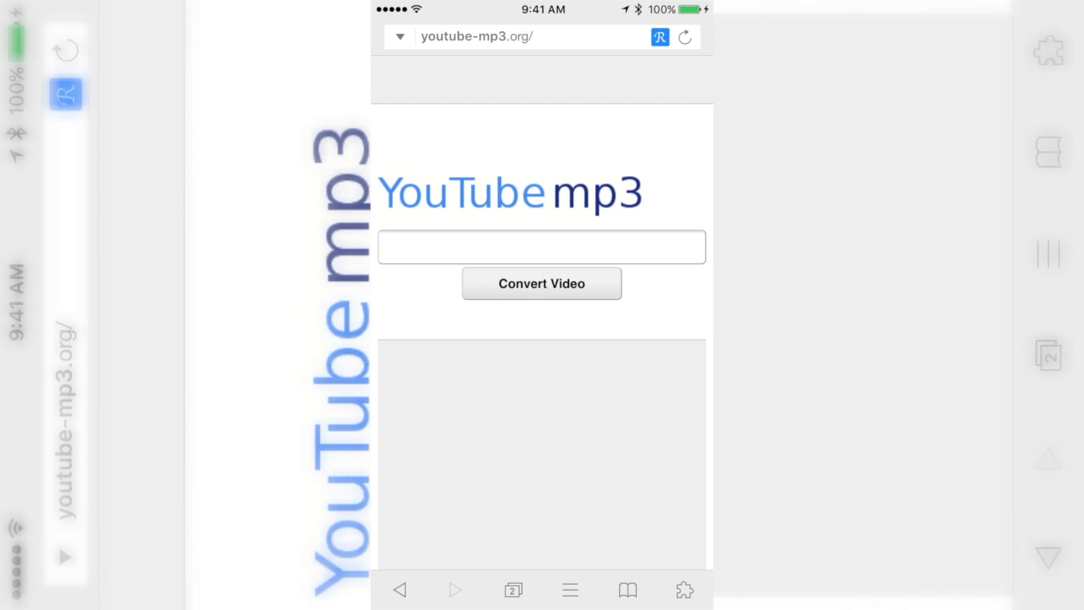
left_click(542, 247)
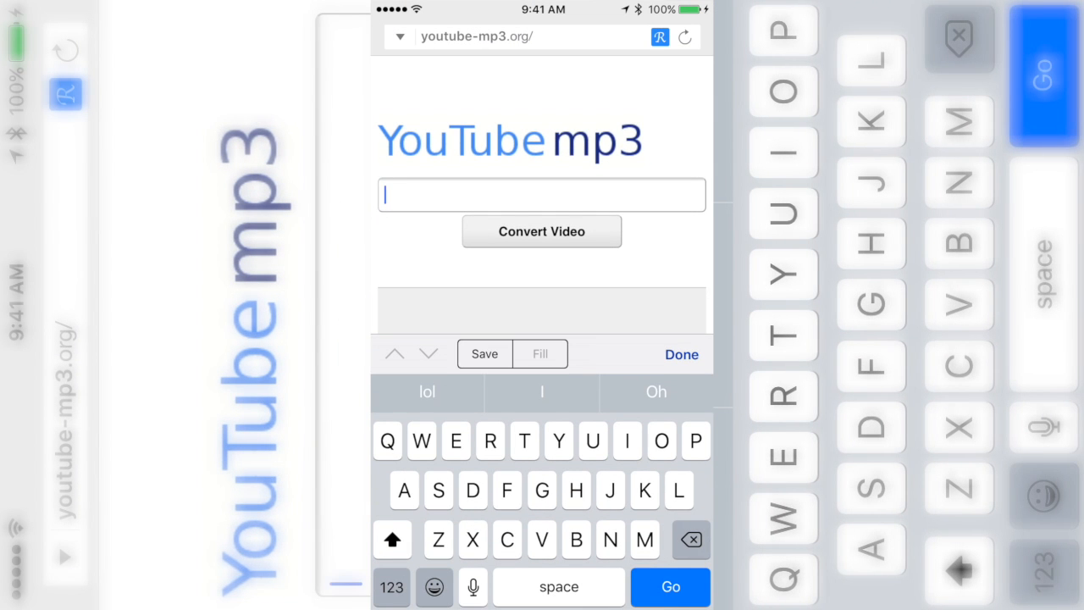
type("https://m.youtube.com/watch?v=f2xGxd9xPYA")
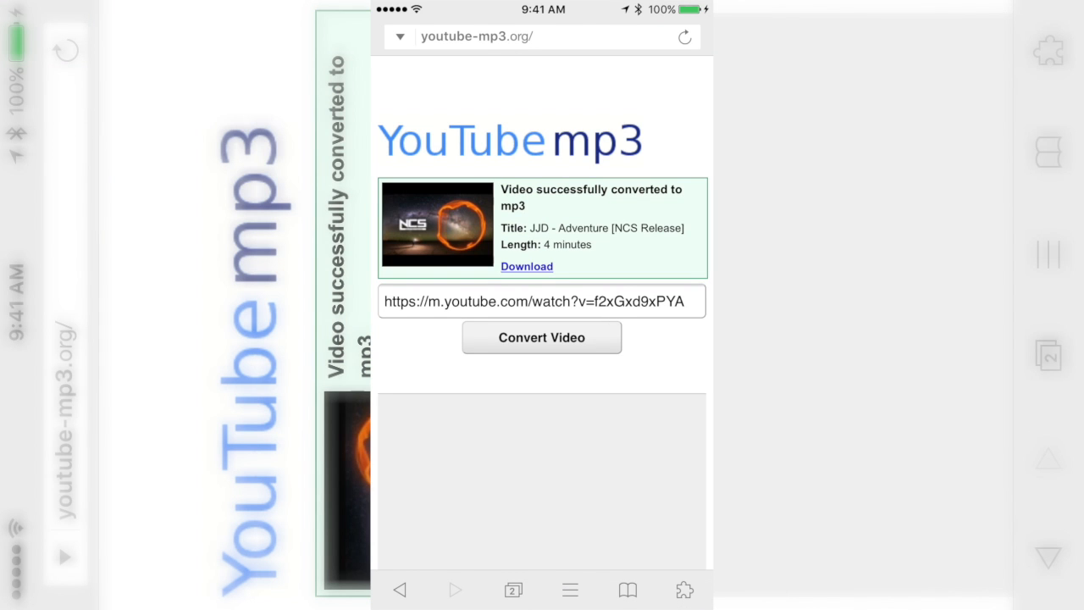
left_click(526, 266)
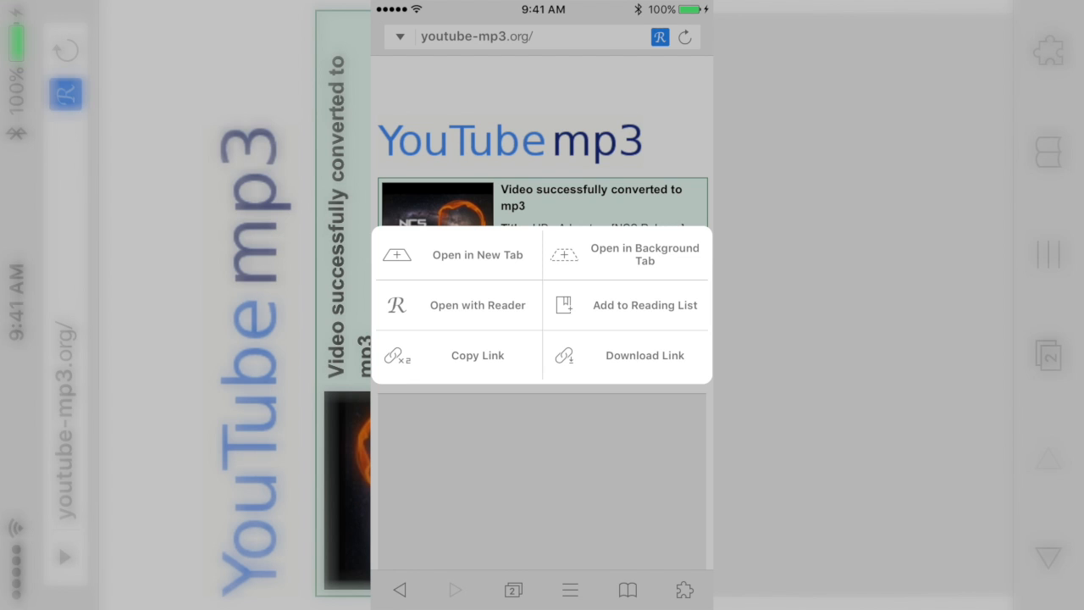
Download the converted MP3, dismiss the task notice and open the Files library
left_click(644, 356)
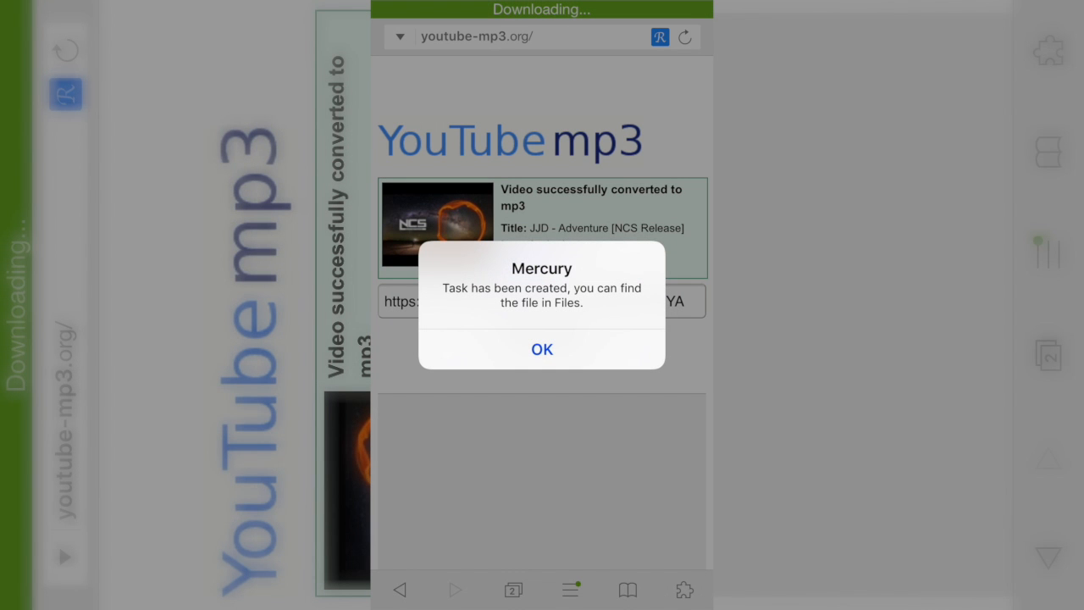
left_click(542, 349)
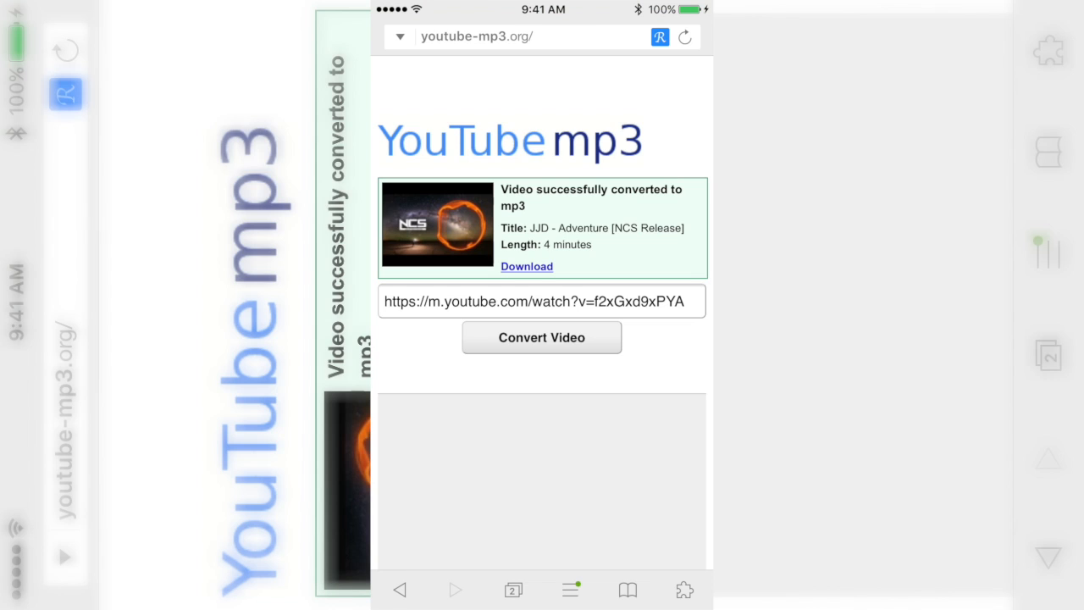
left_click(526, 266)
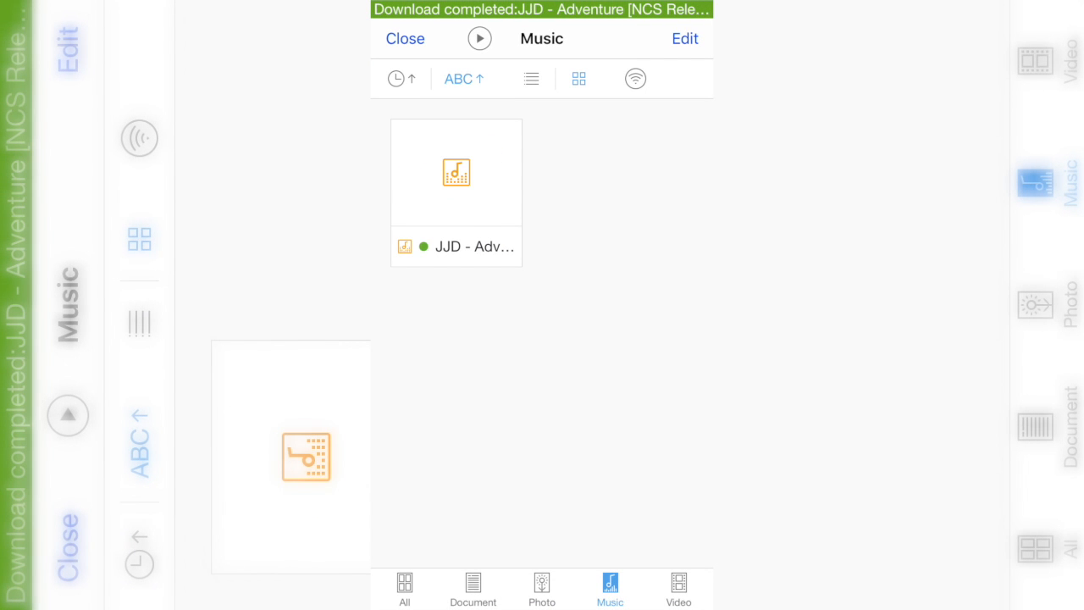
Filter Files to Music, play the JJD - Adventure track and dismiss the spam popup
left_click(403, 590)
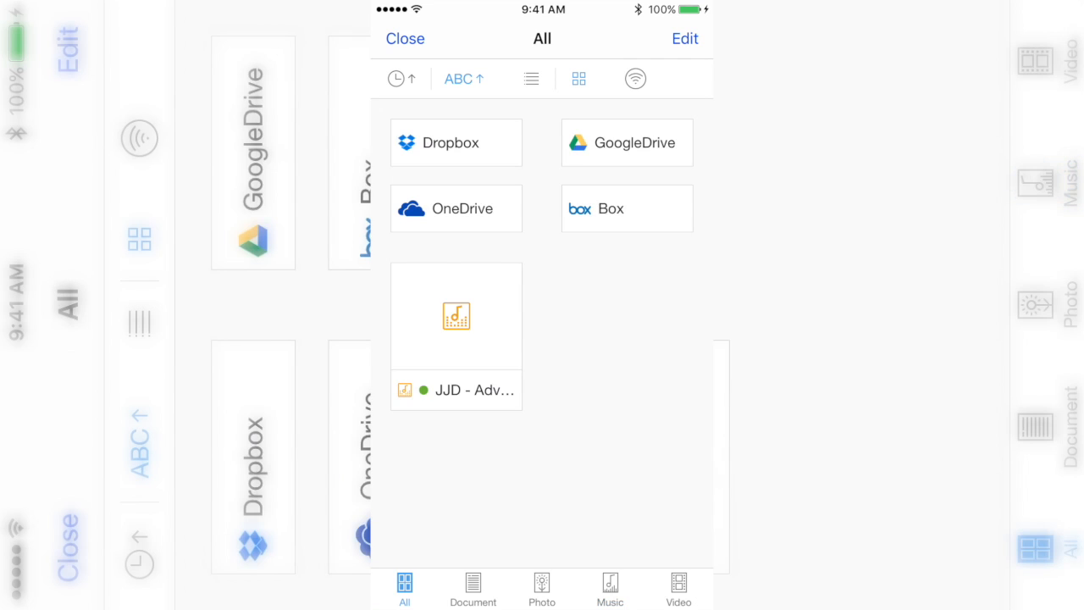
left_click(610, 589)
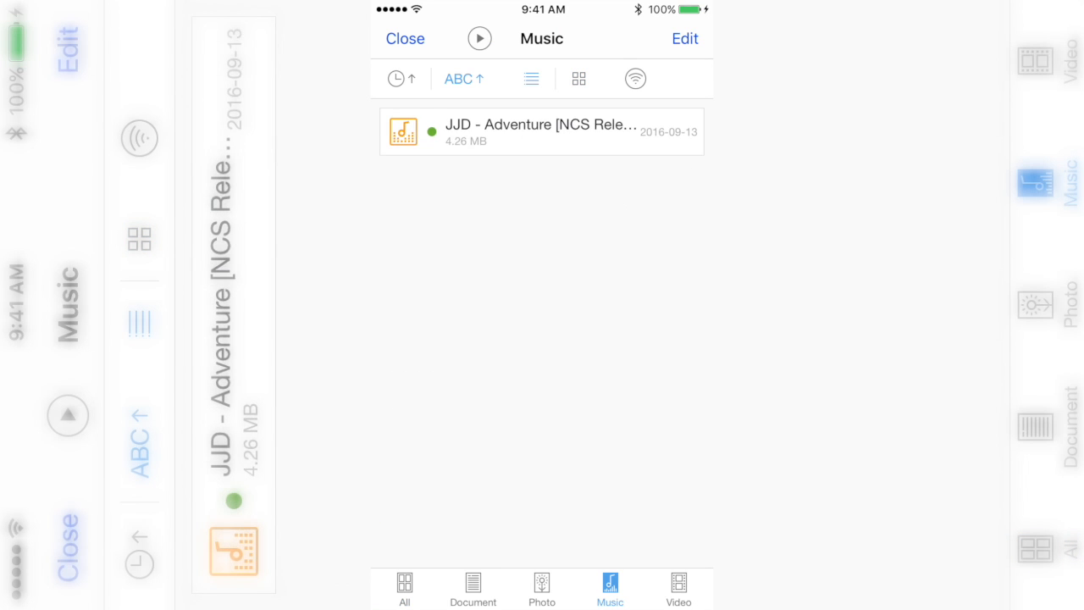
left_click(540, 132)
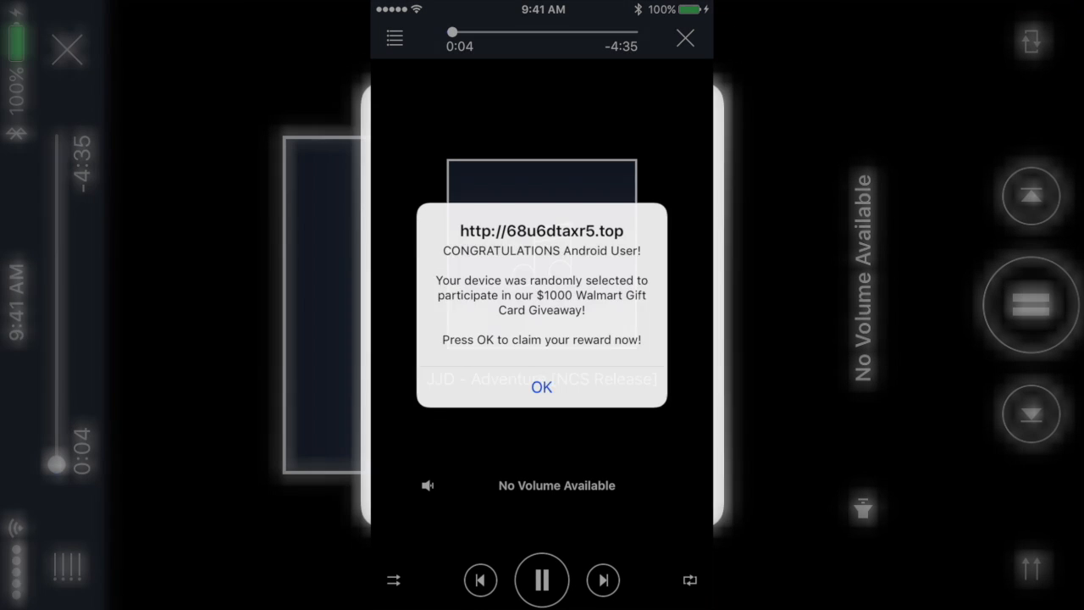
left_click(542, 386)
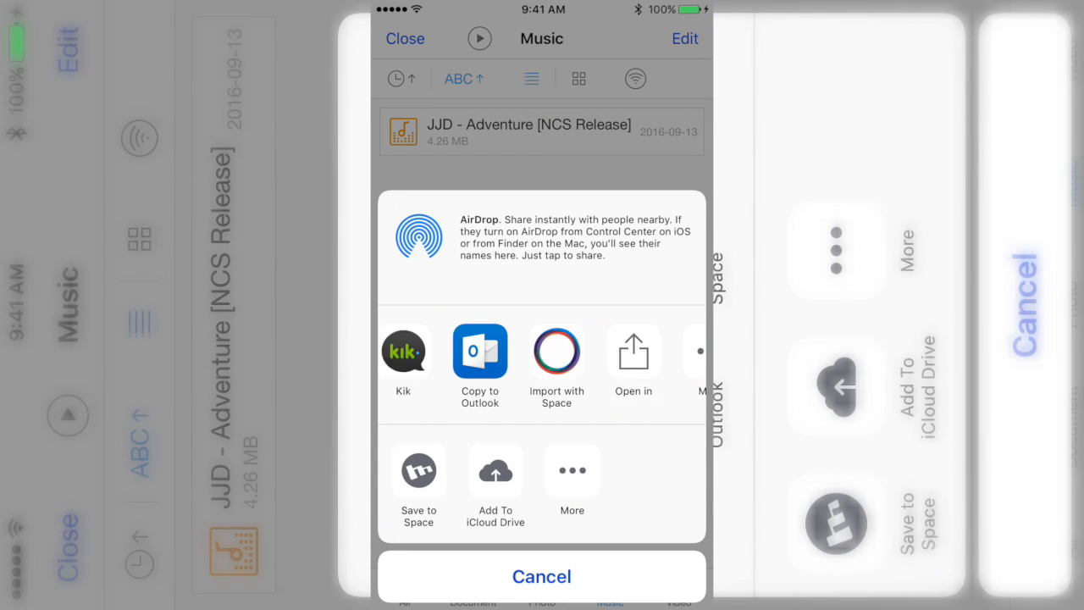
Cancel the track's share sheet
left_click(543, 576)
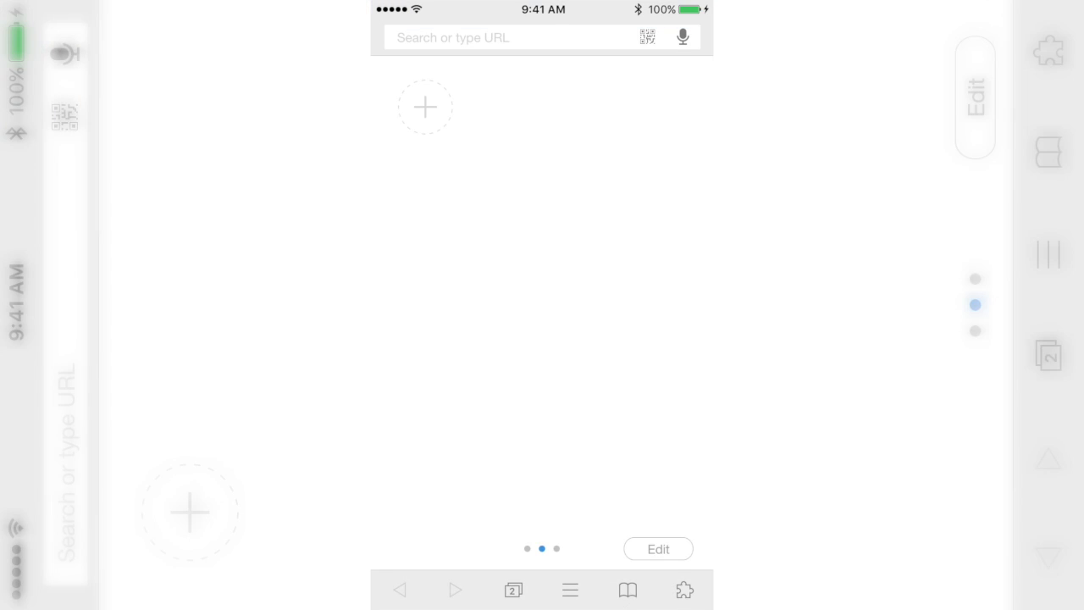
Search Google for 'youtube to mp4' and open the YouTube In MP4 result
left_click(509, 37)
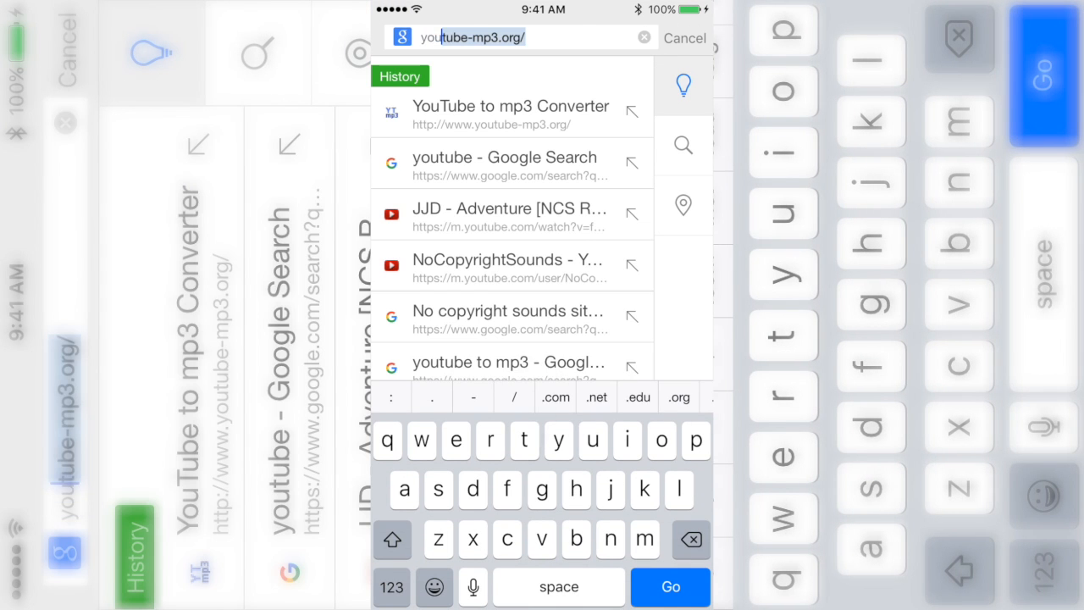
type("youtube to")
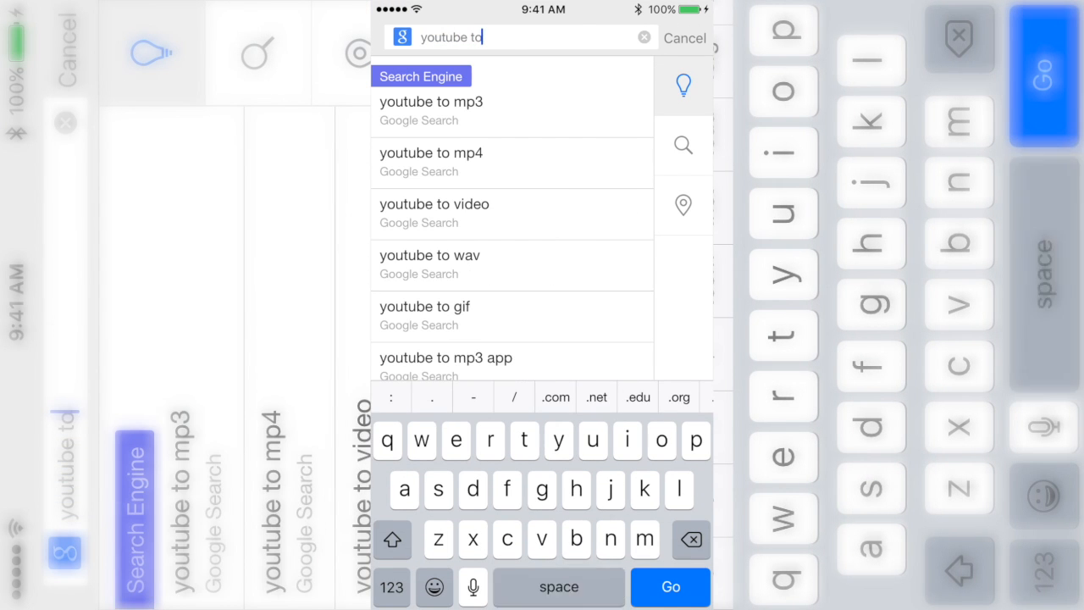
left_click(430, 153)
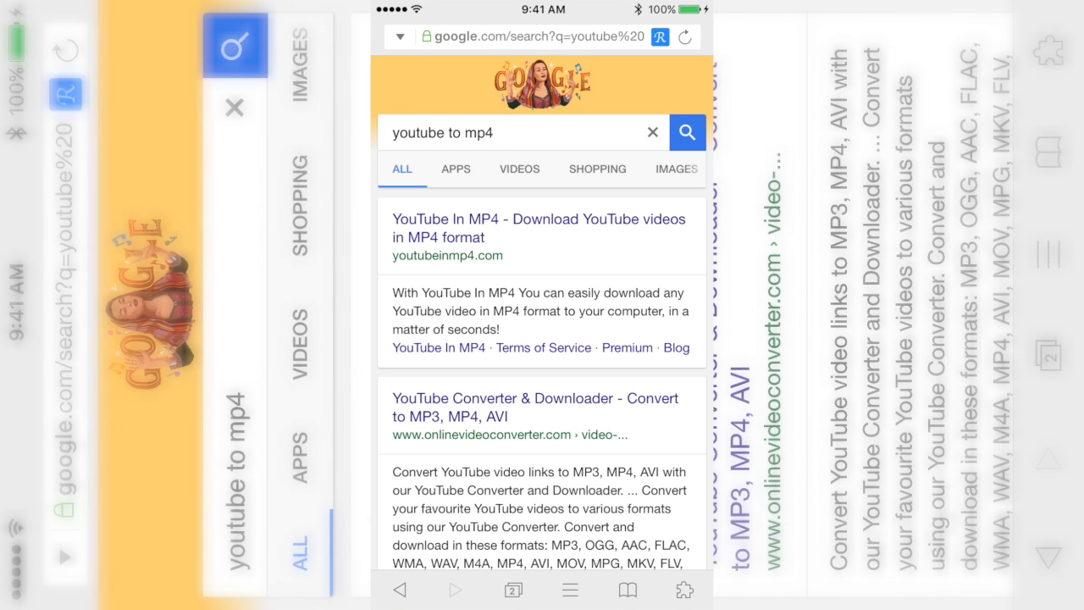
left_click(539, 227)
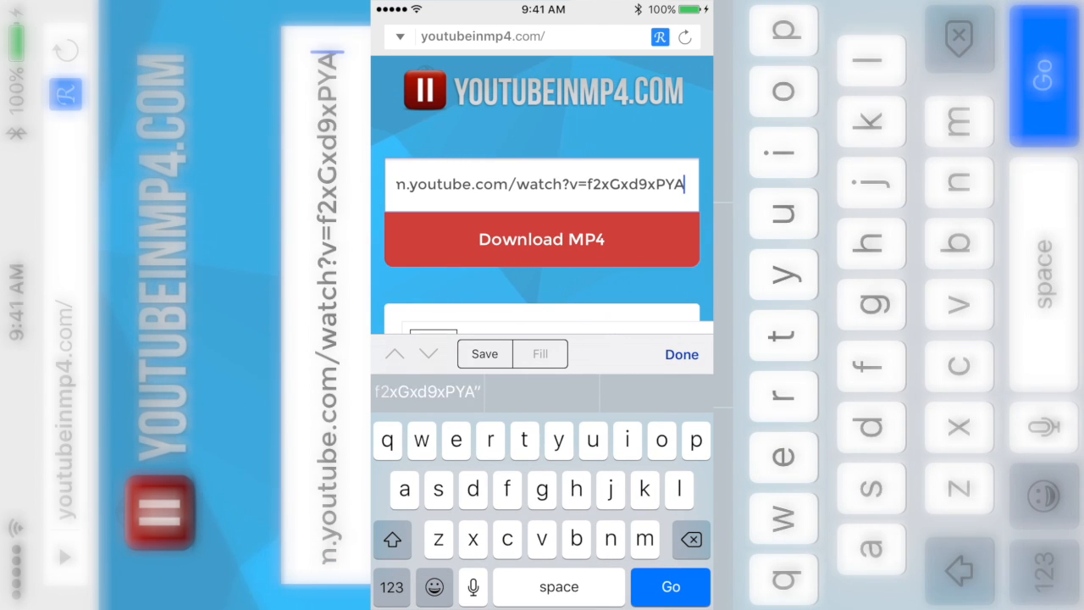
Convert the pasted link to MP4, download it with Background Download on, declining the premium trial
left_click(542, 238)
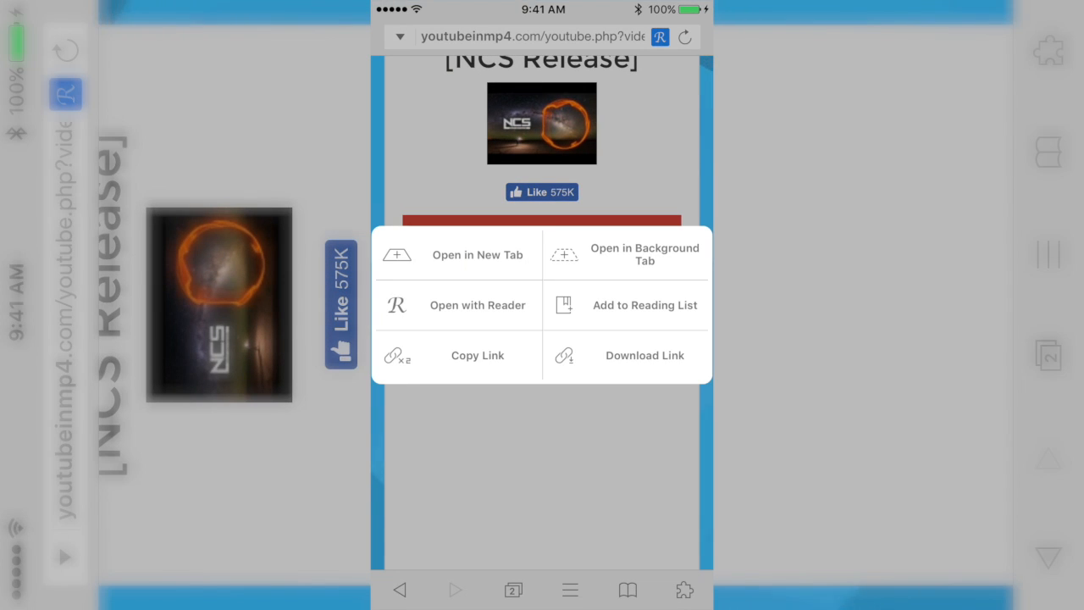
left_click(643, 356)
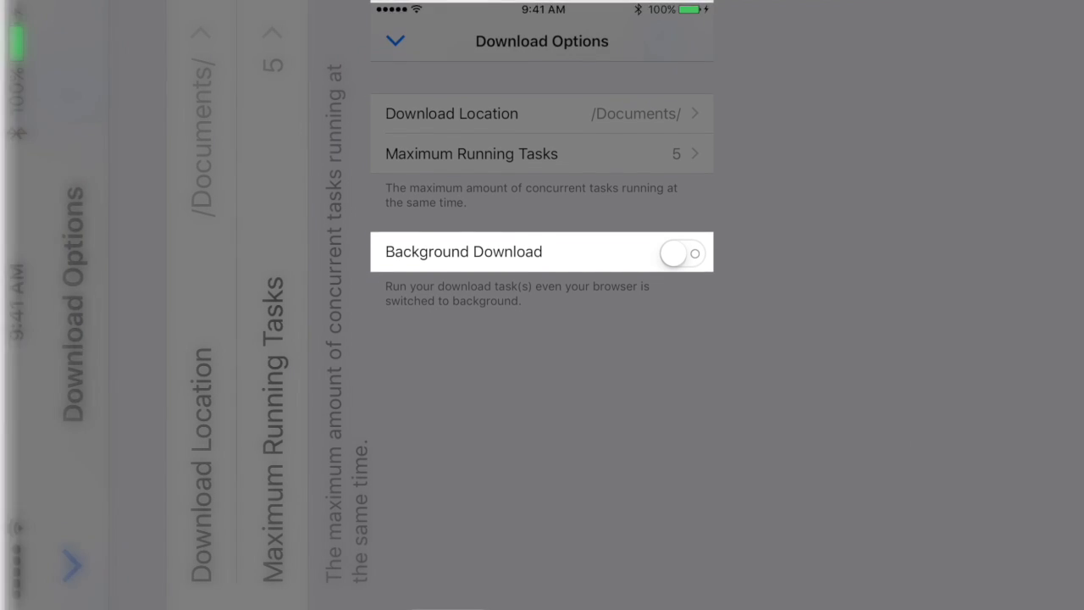
left_click(681, 251)
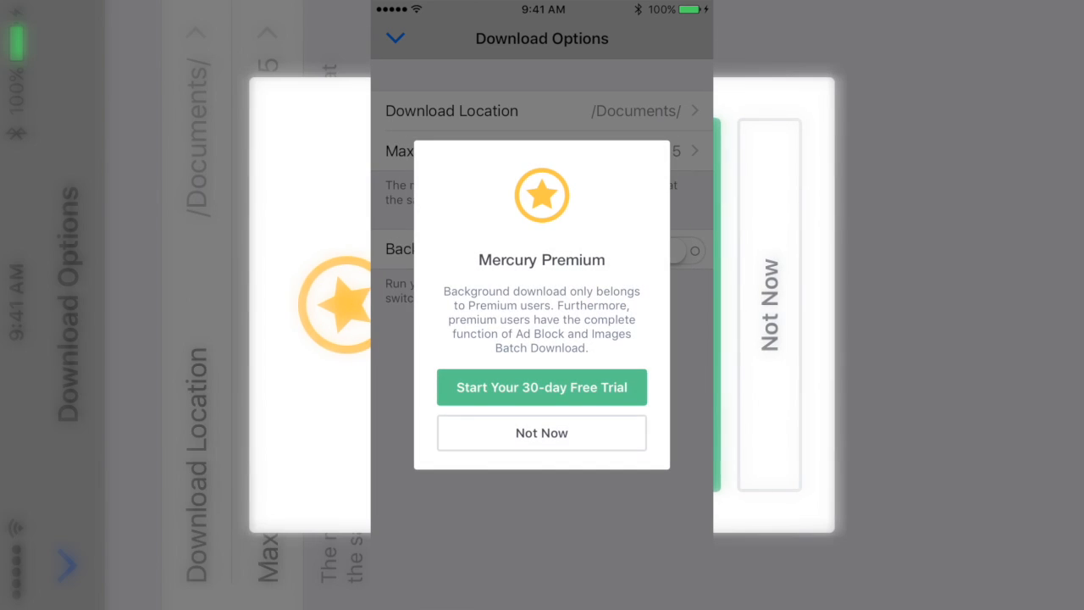
left_click(542, 434)
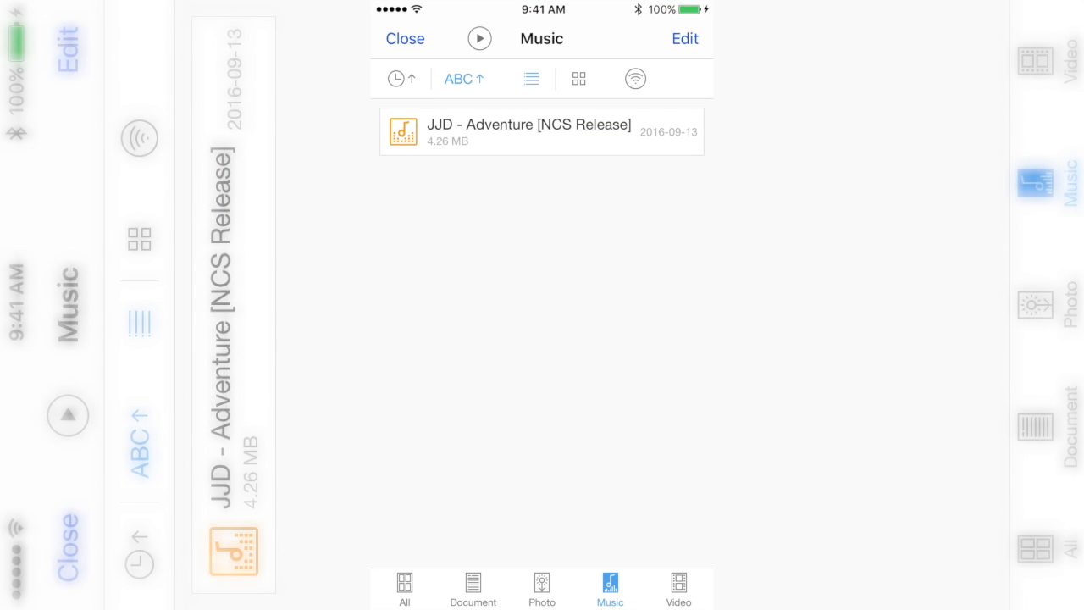
Play the downloaded JJD - Adventure MP4 from Files > All, then leave the player
left_click(403, 589)
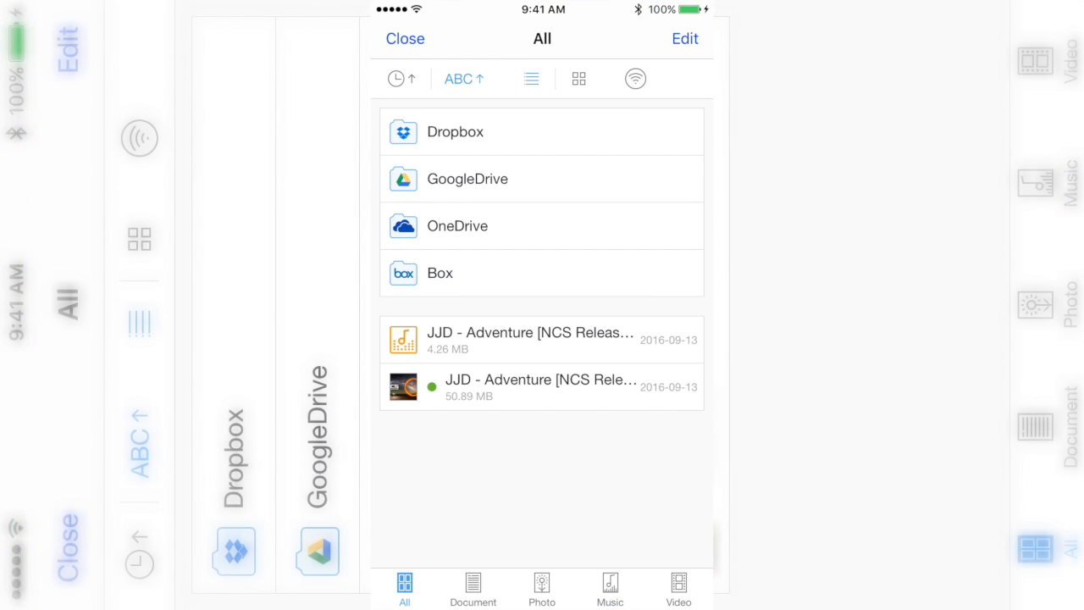
left_click(541, 387)
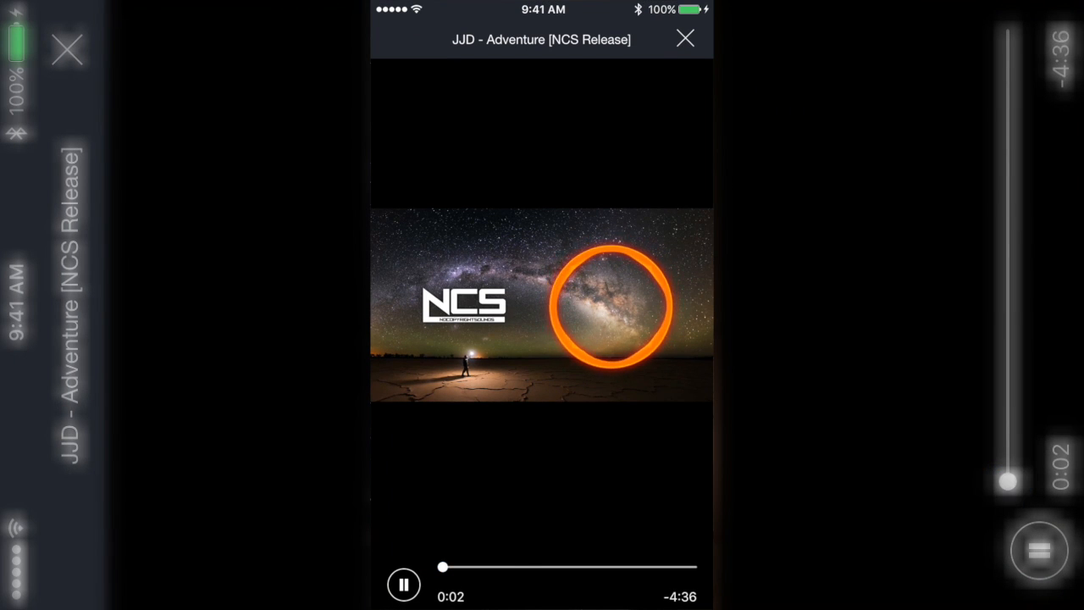
left_click(684, 37)
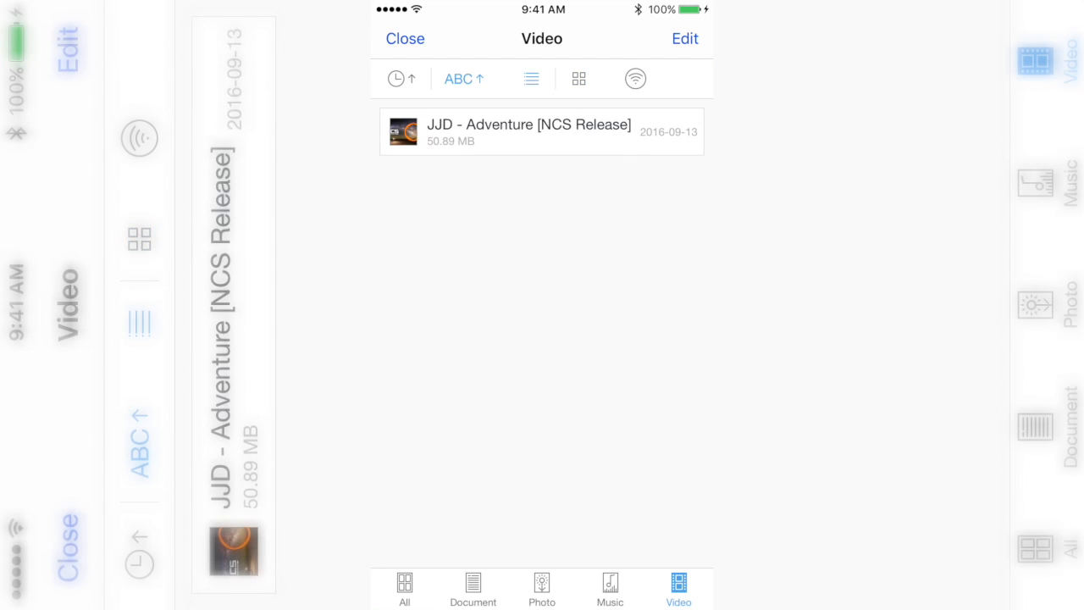
Share the MP4 from the Video list and choose Save Video to the device
left_click(541, 132)
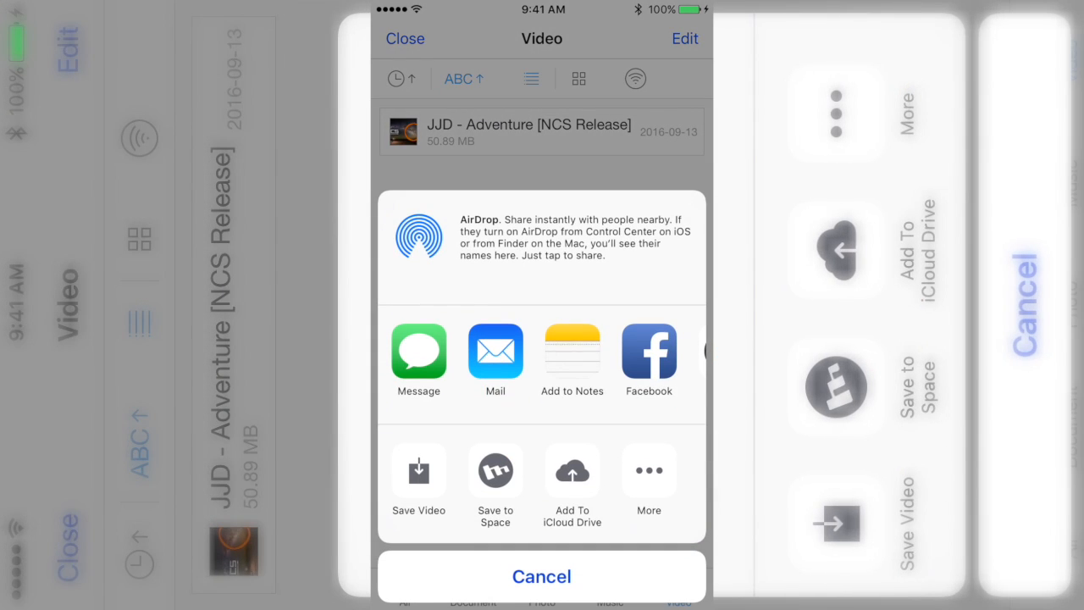
left_click(542, 576)
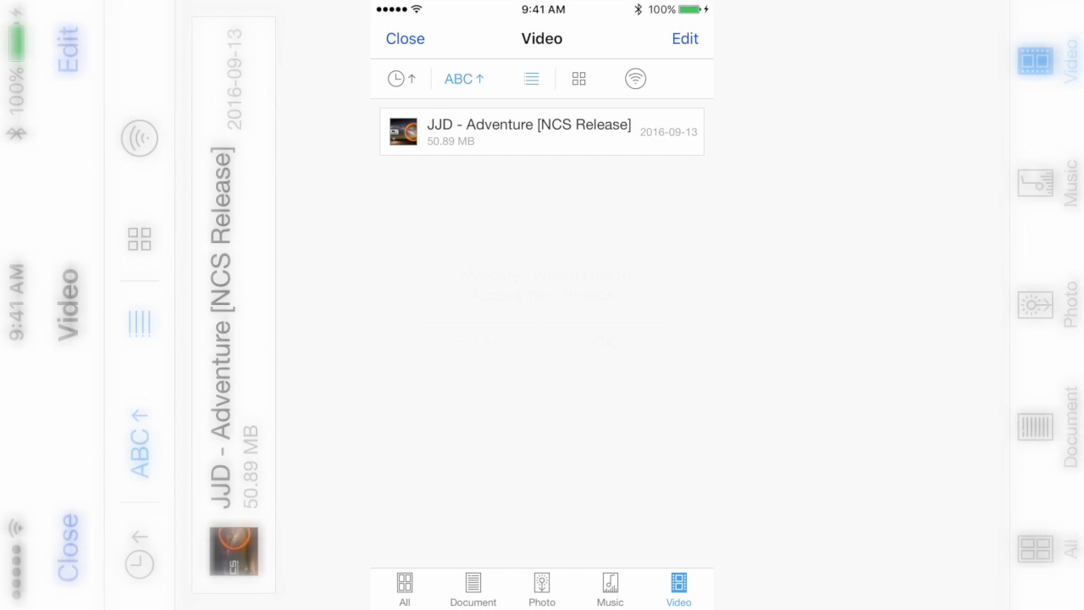